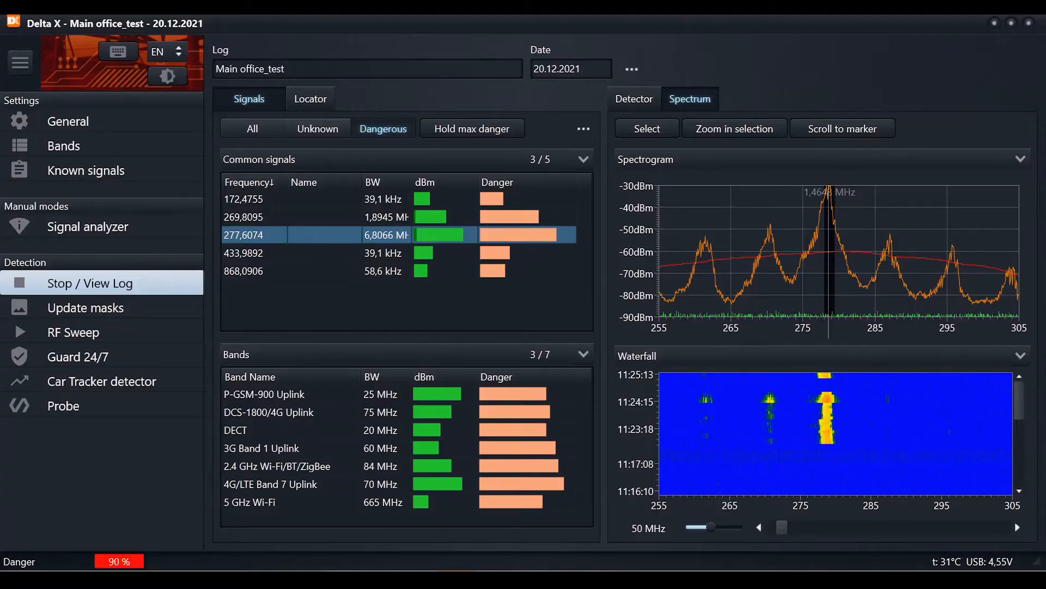
- Switch to Guard 24/7 detection and start round-the-clock monitoring of the Main office_test log
click(77, 356)
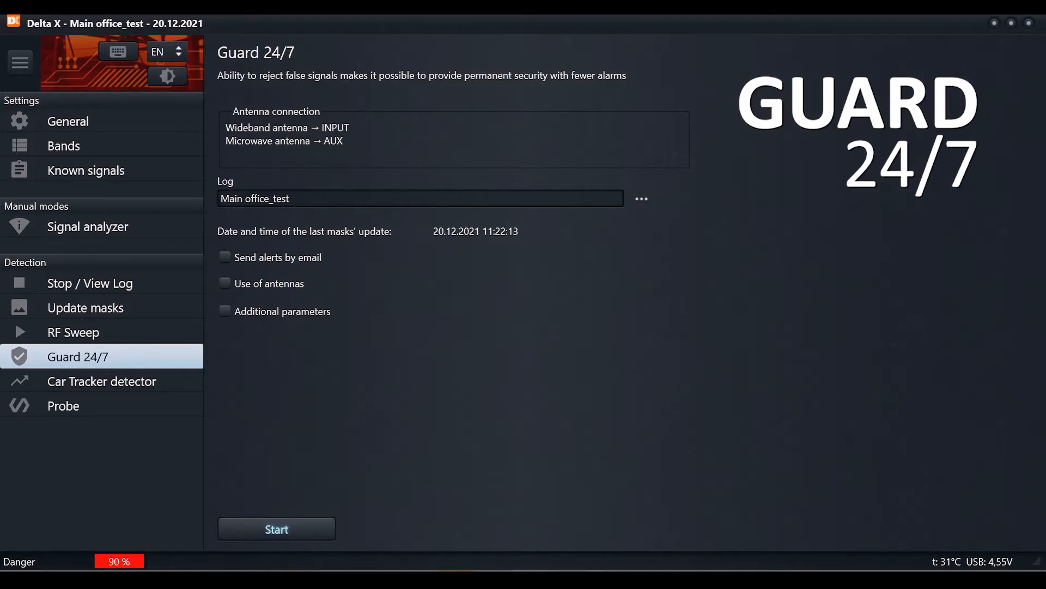
click(276, 529)
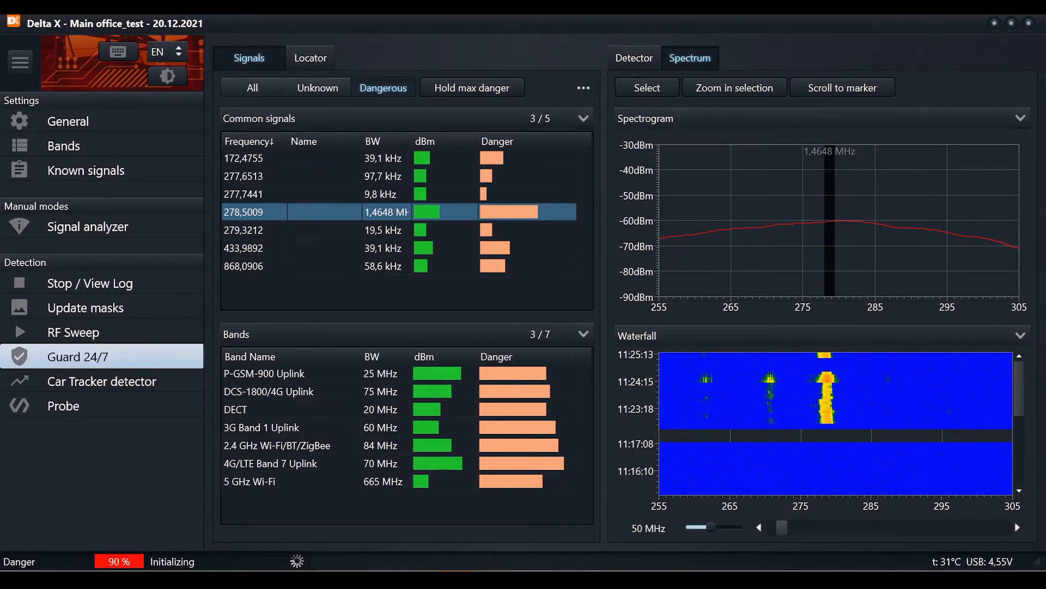
- Stop Guard 24/7 detection and view its log with the DECT alarm history
click(101, 381)
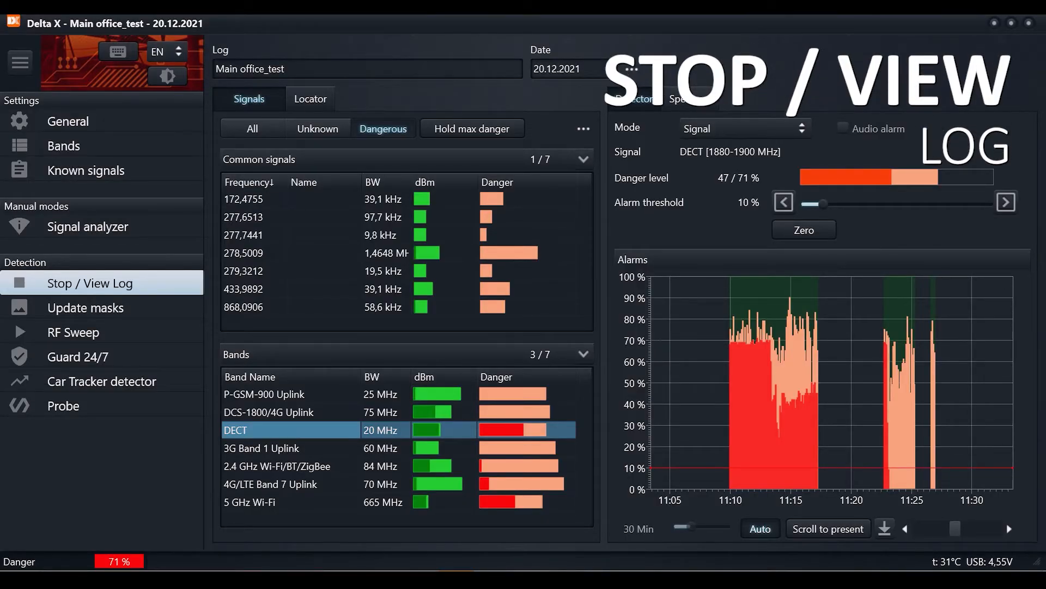
- Show the 5 GHz Wi-Fi band's spectrum with the spectrogram range set to -90…-50 dBm
click(271, 502)
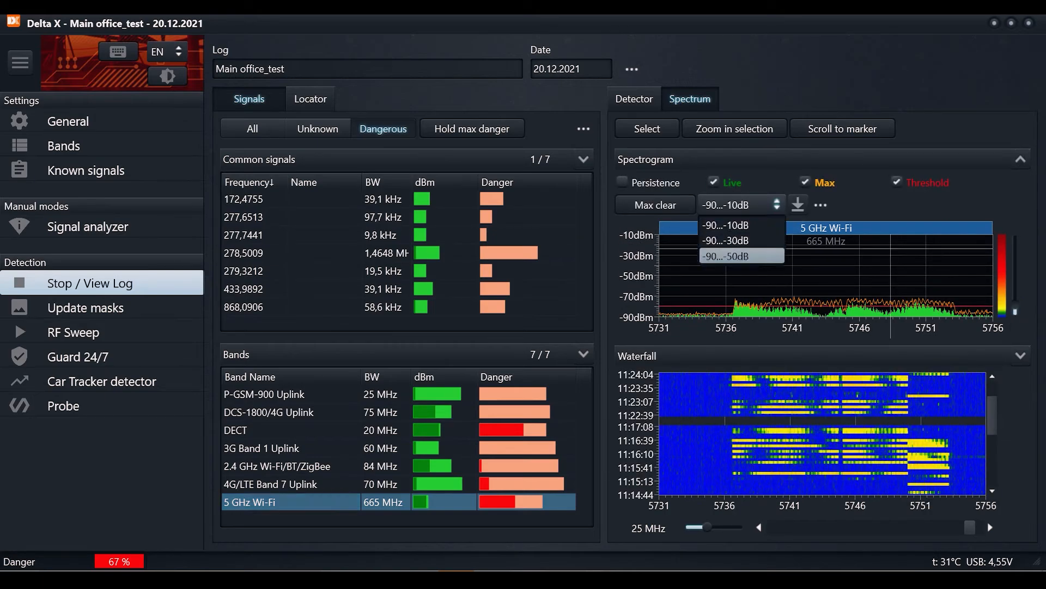
click(727, 256)
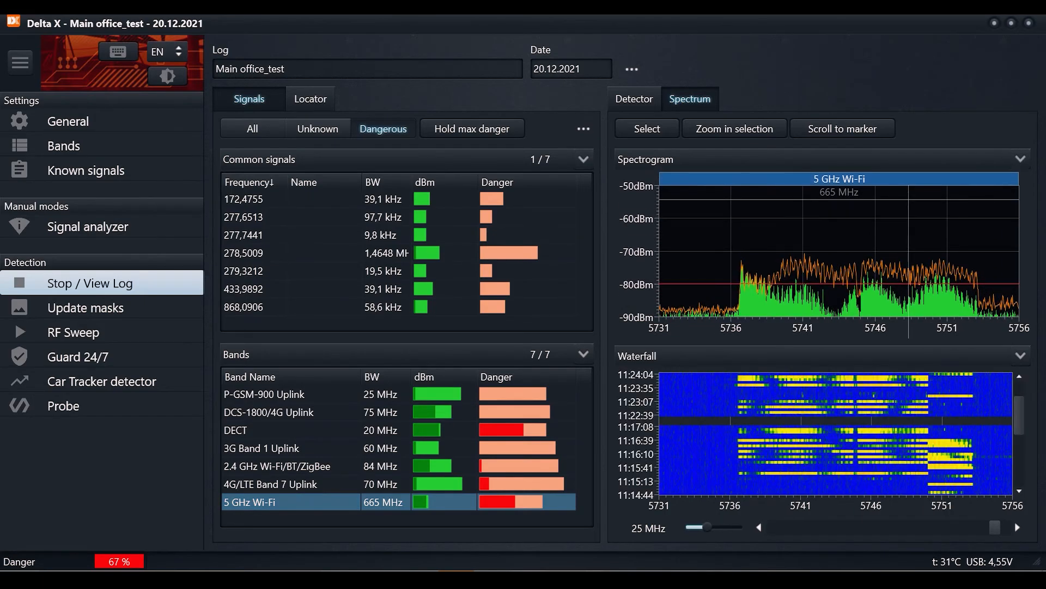